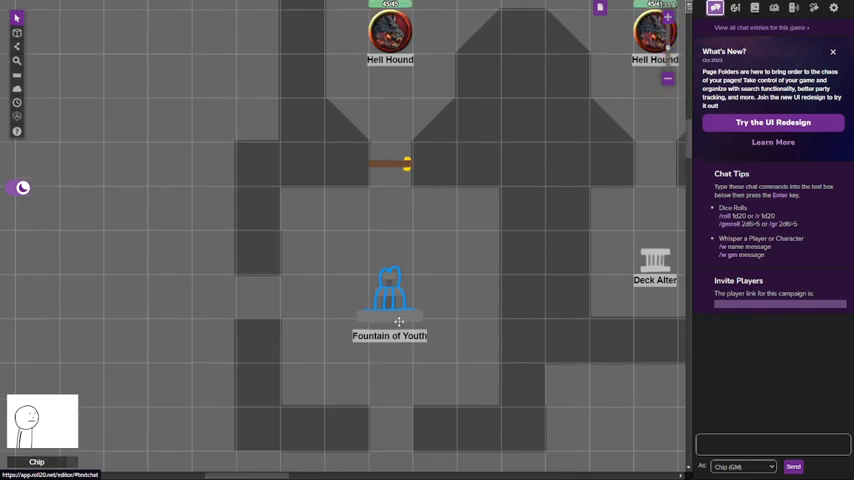
pyautogui.doubleClick(388, 290)
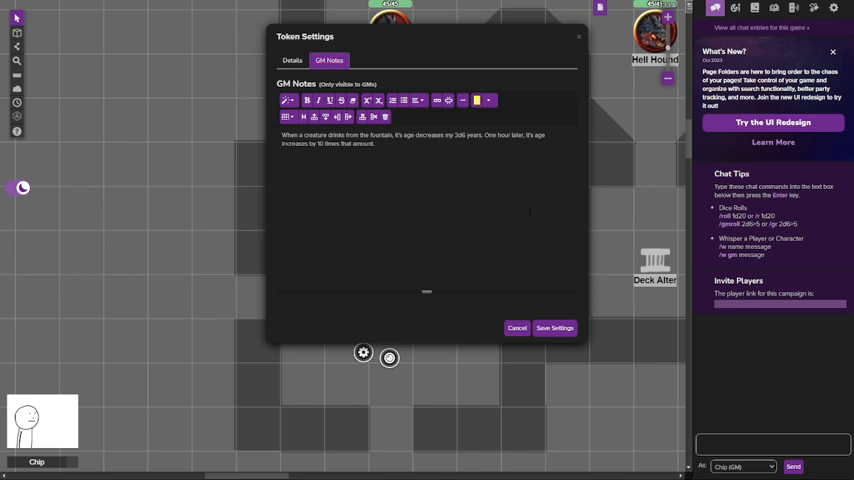
pyautogui.click(514, 328)
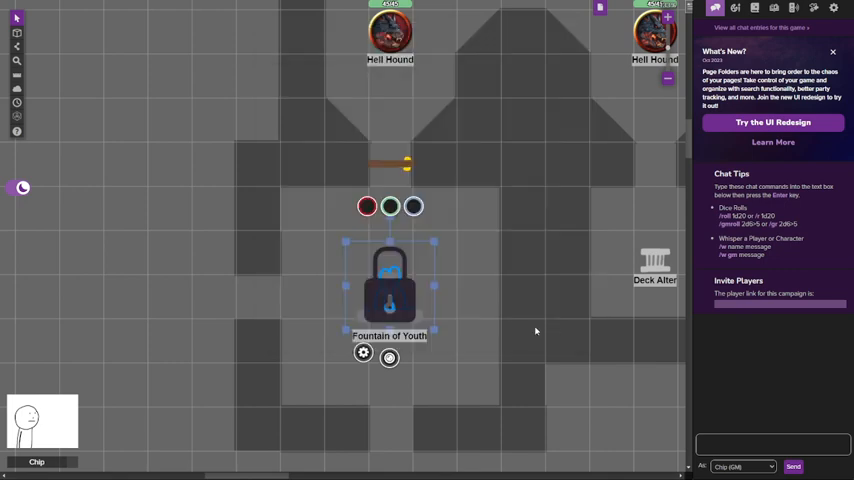